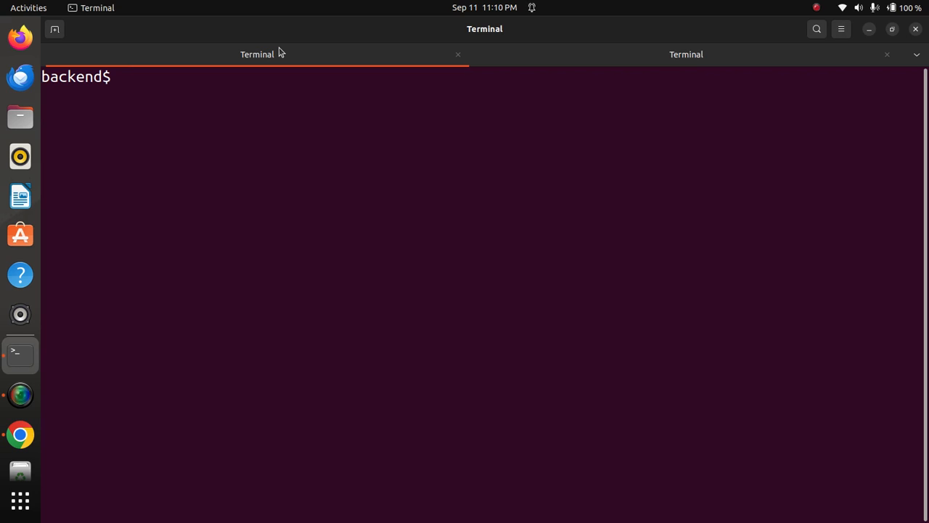
- Navigate into the frontend's src/components folder and list its component files
type("v")
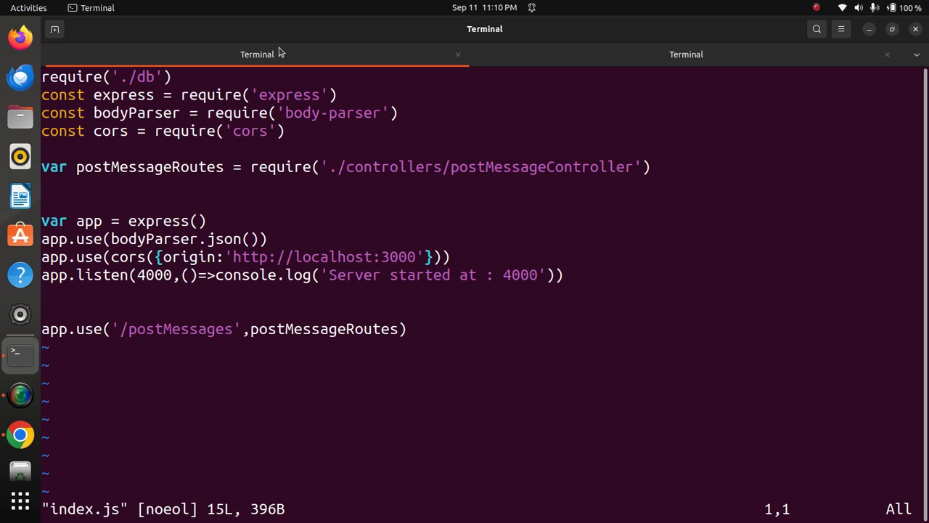
mouse_move(319, 260)
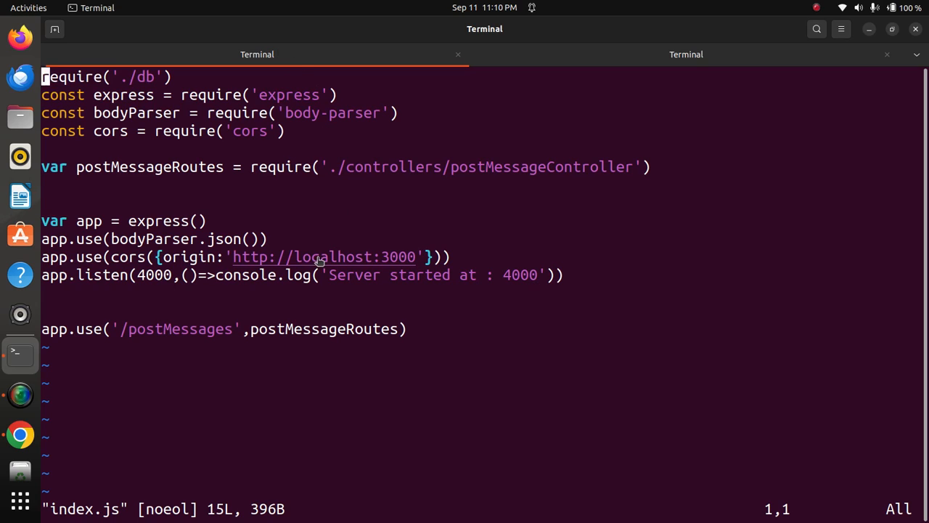
mouse_move(138, 253)
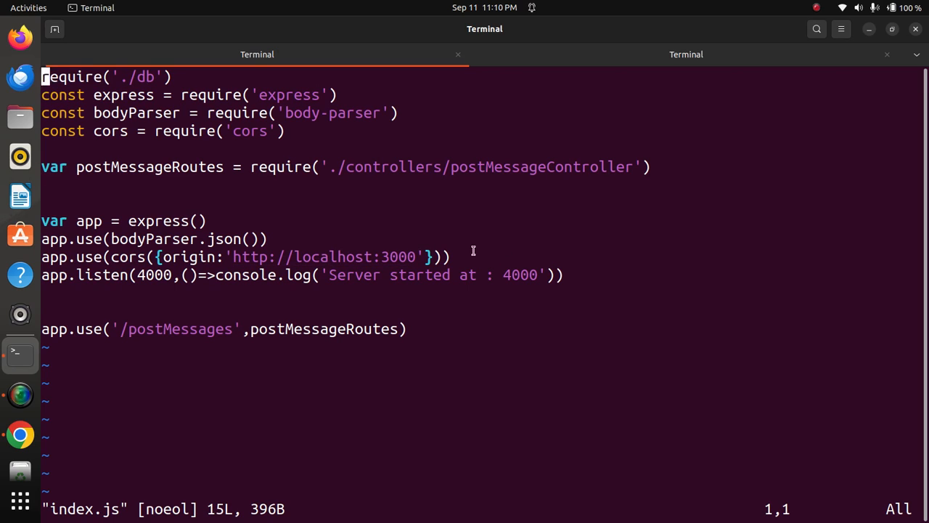
mouse_move(765, 311)
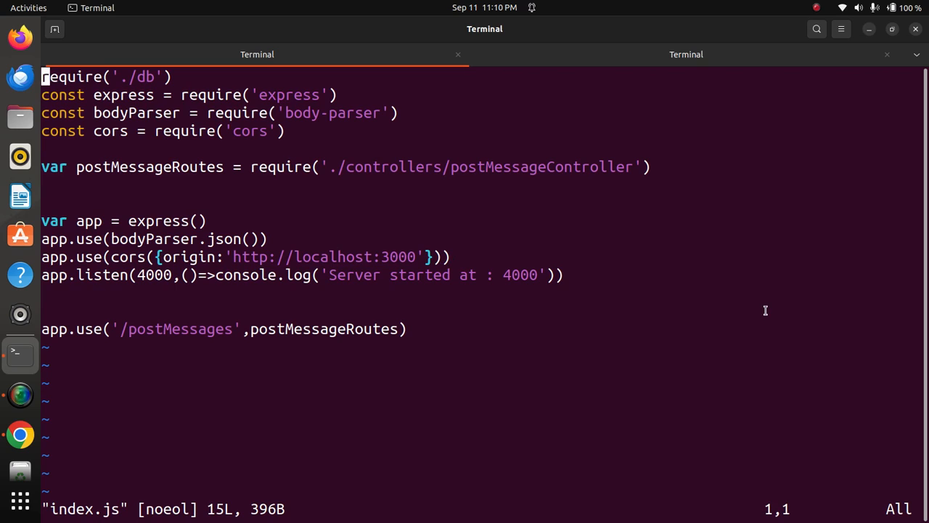
type(":x")
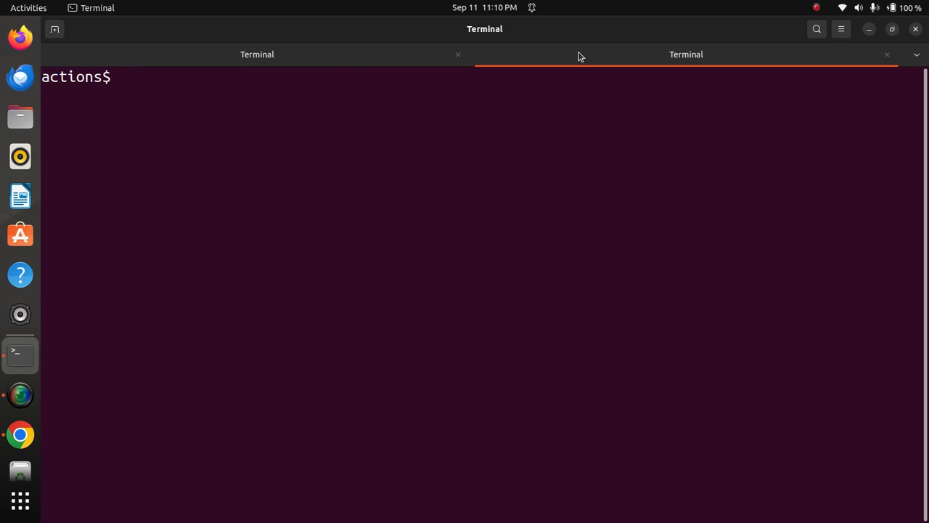
type("cd ..")
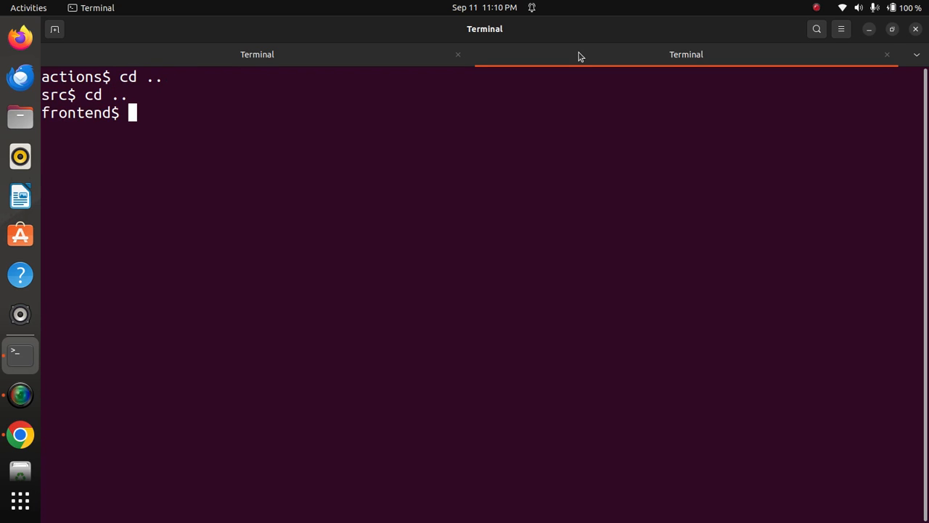
type("clear")
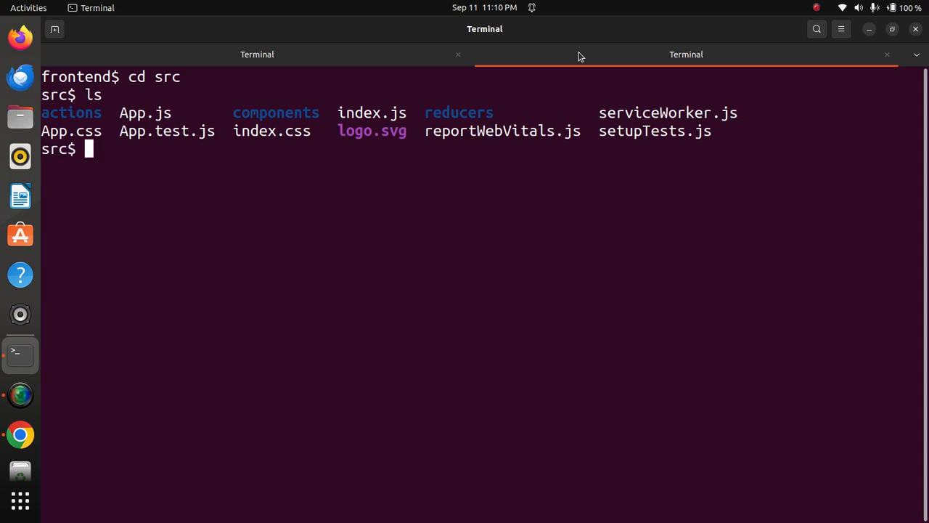
type("cd")
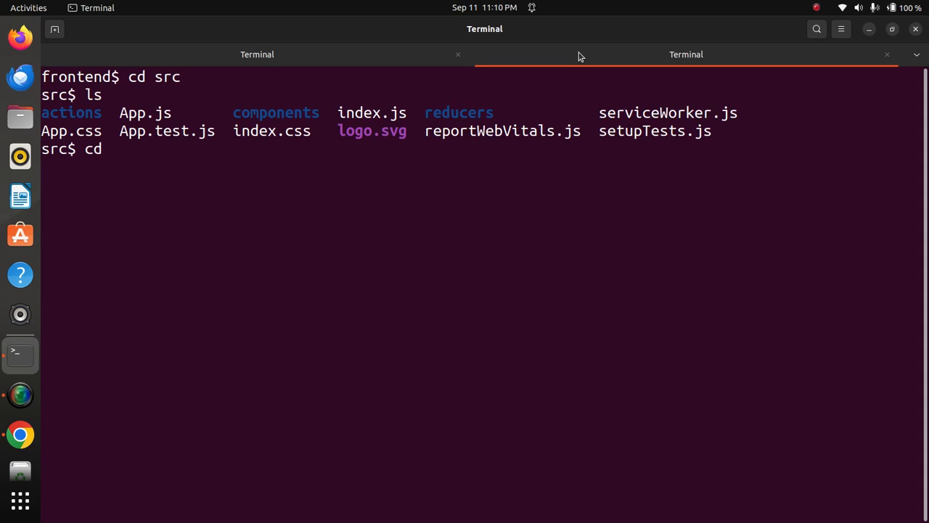
type("components/")
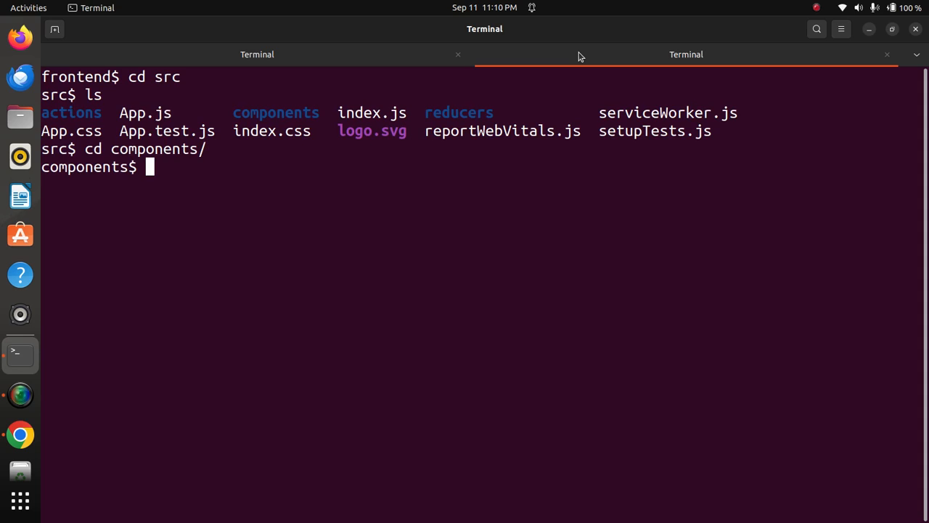
type("ls")
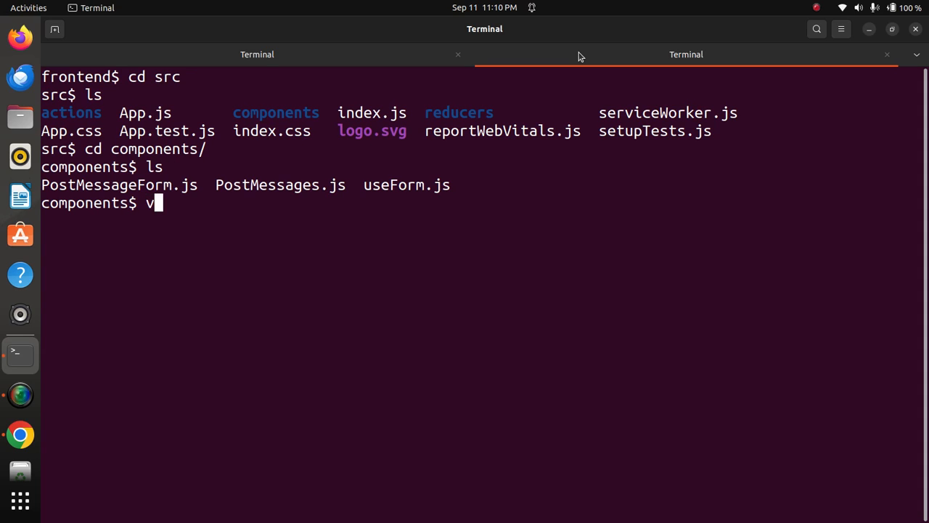
- Review PostMessageForm.js, PostMessage.js, PostMessages.js and useForm.js in vim, returning to the prompt
type("im")
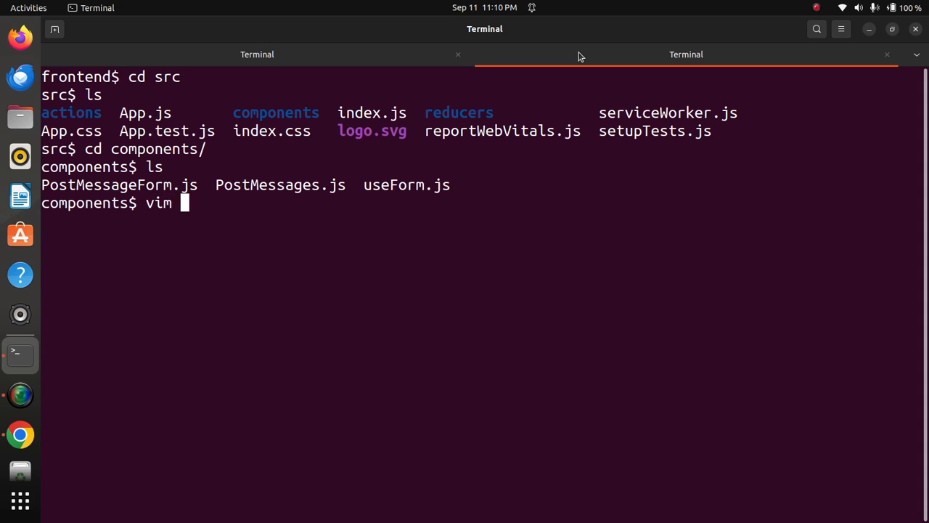
type("PostMessage")
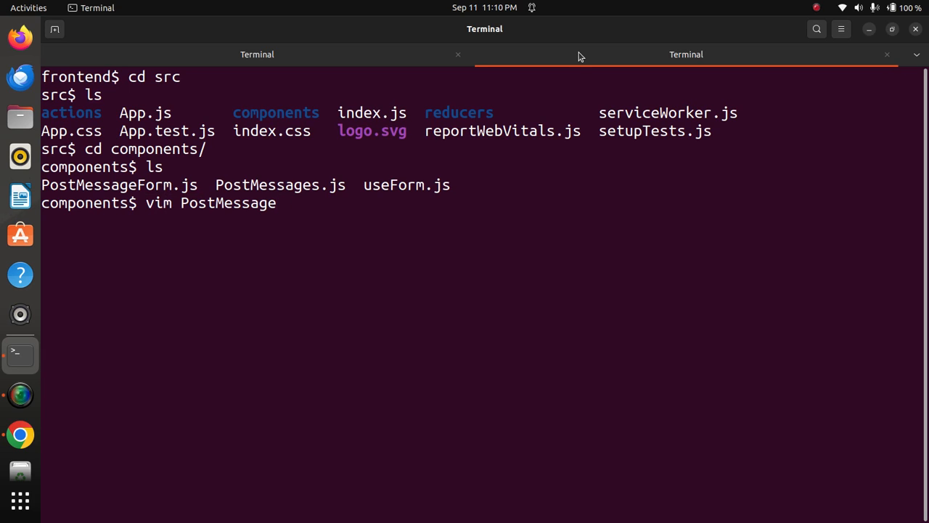
type("Form")
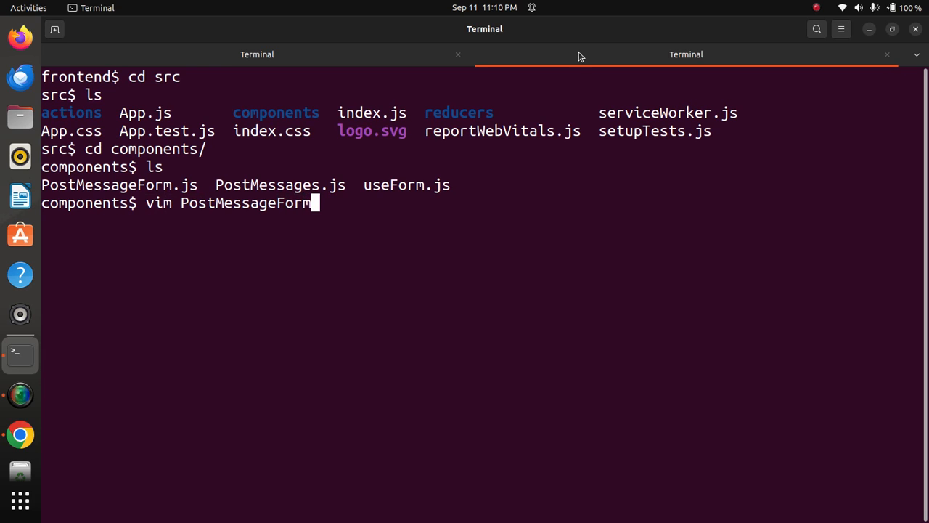
key("Return")
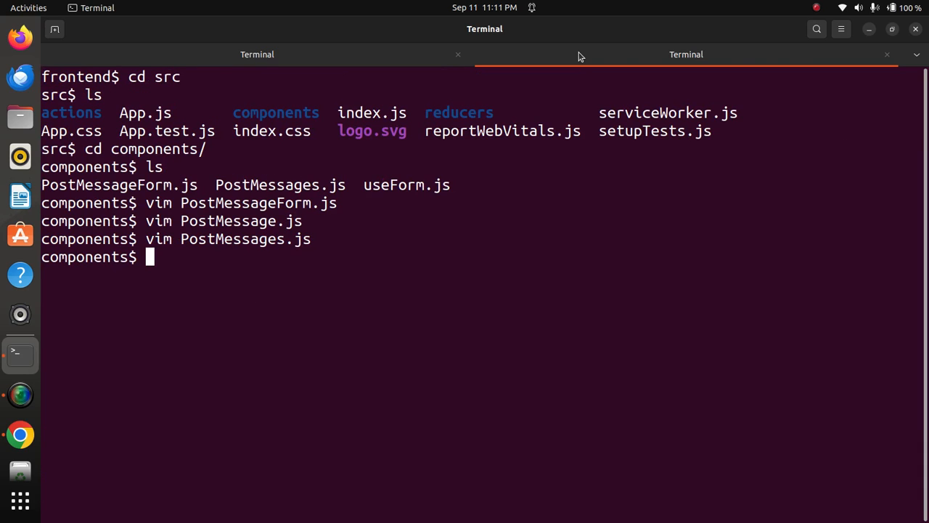
type("vim Pos")
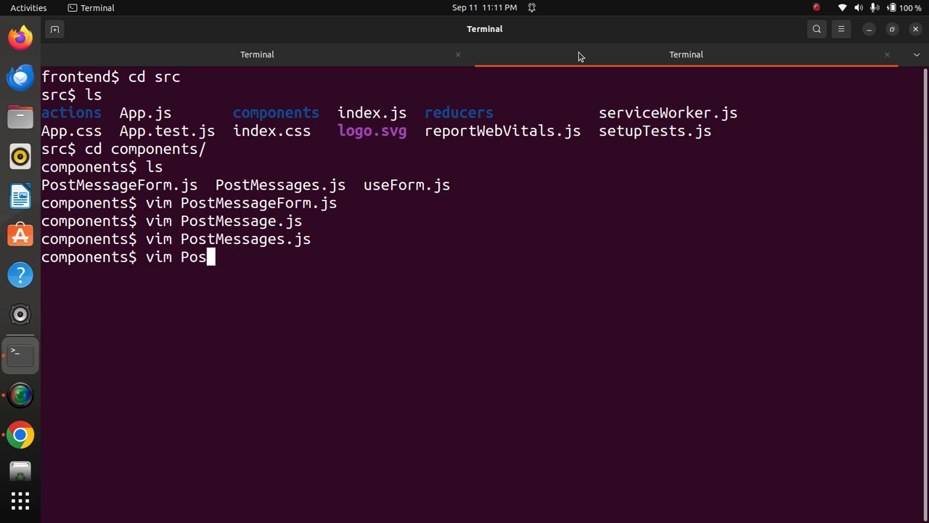
type("user")
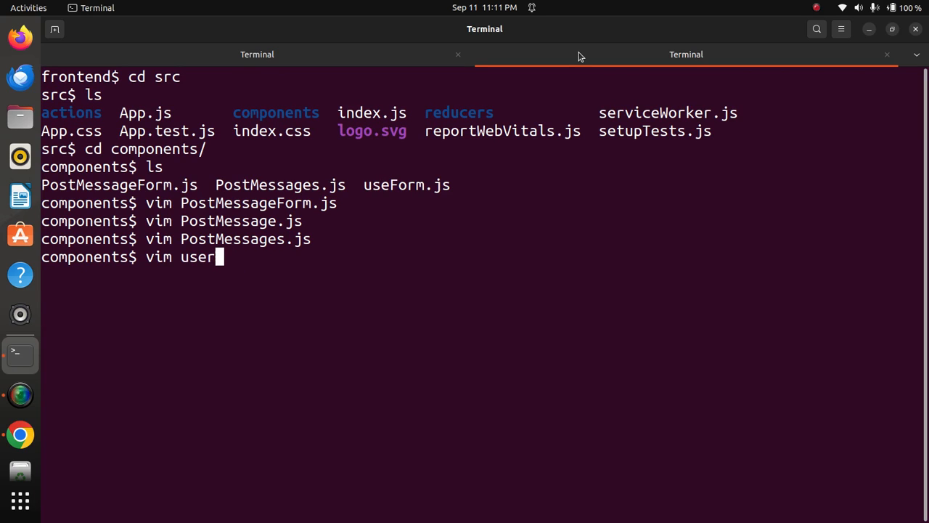
key("BackSpace")
type("Form.js")
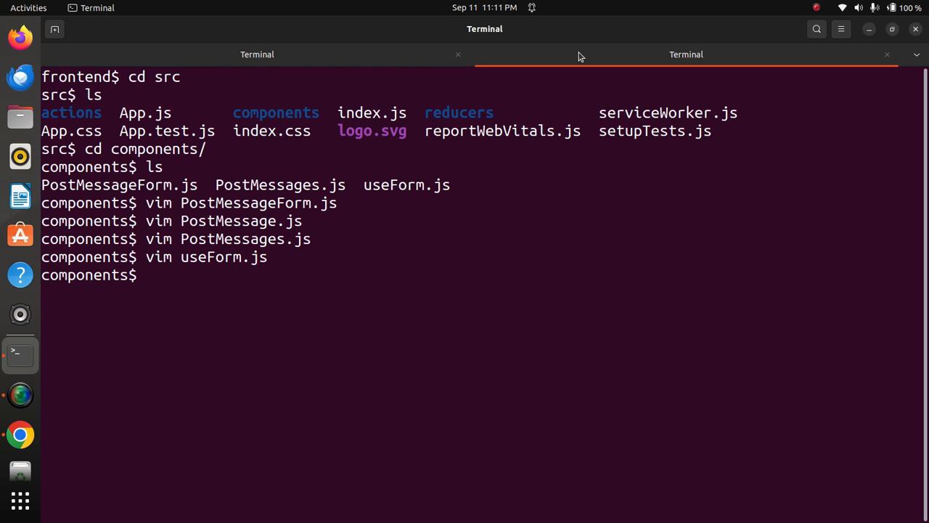
- Go back up to the frontend folder and run npm start to launch the React dev server
type("cd ..")
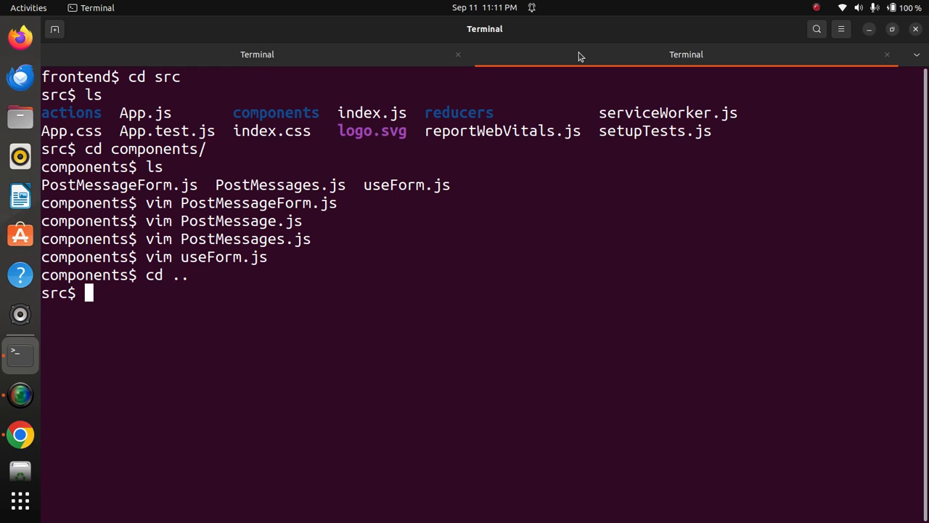
type("cd ..")
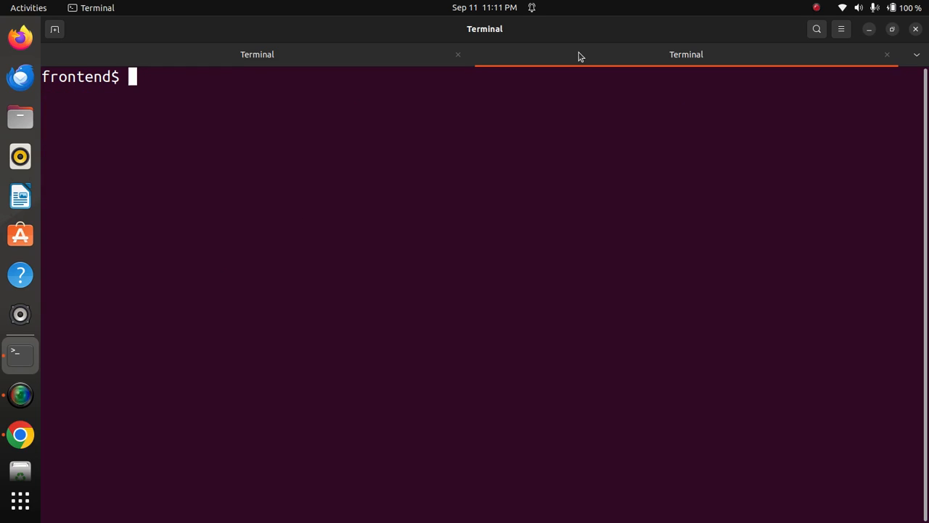
type("npm")
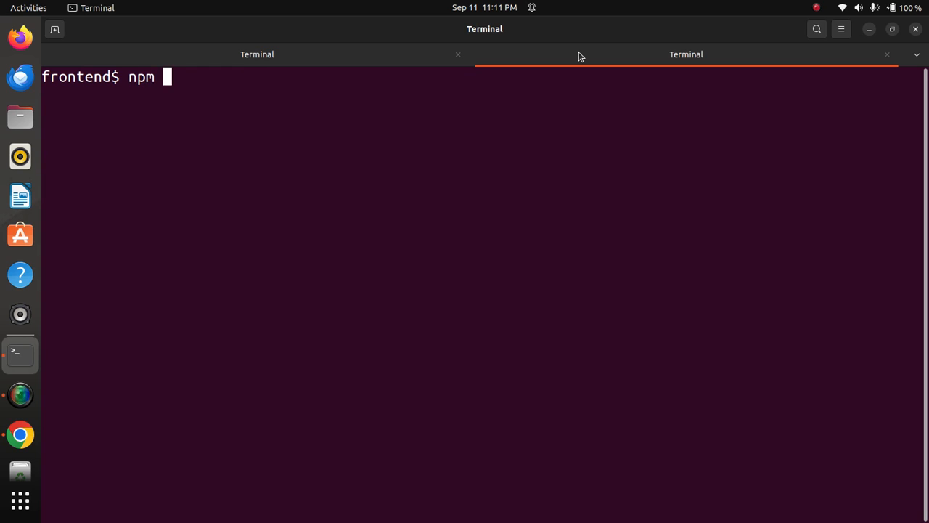
type("start")
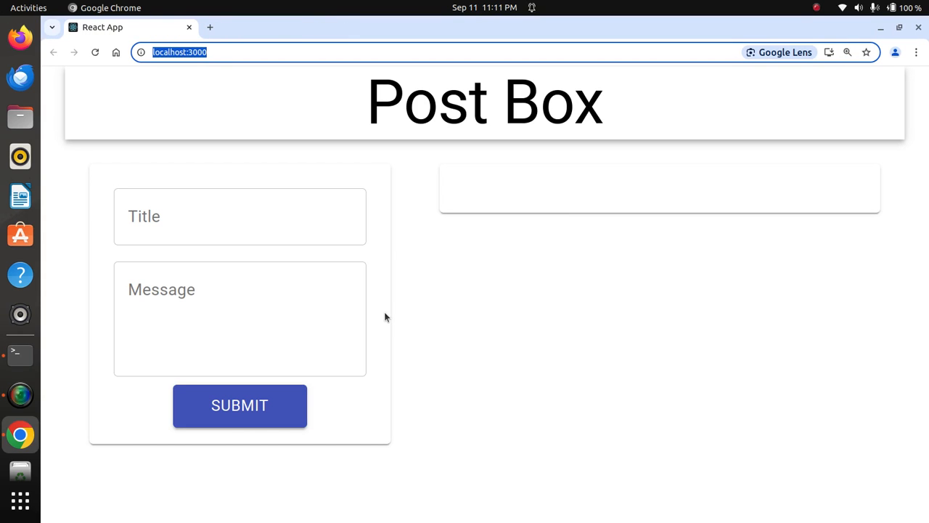
- Enter the title 'PHP' and the message 'Very Easy Language' in the Post Box form
left_click(240, 215)
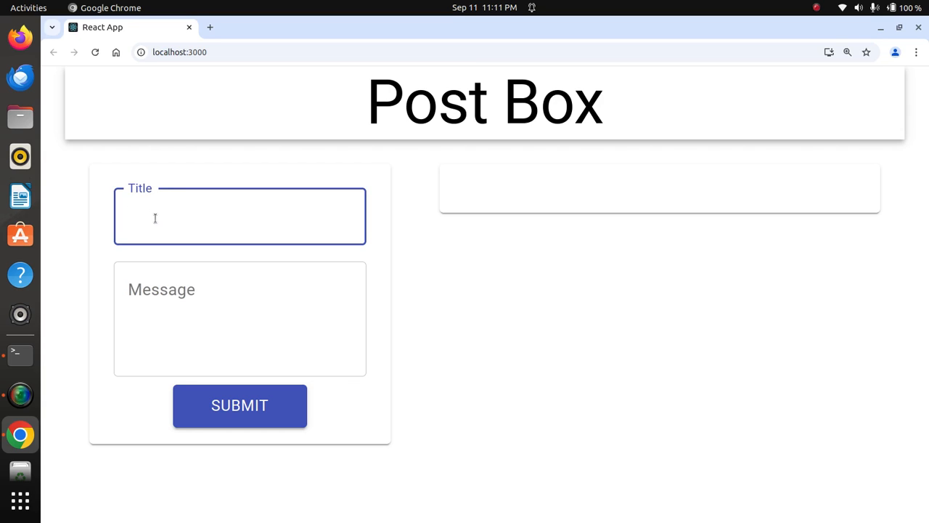
type("PHP")
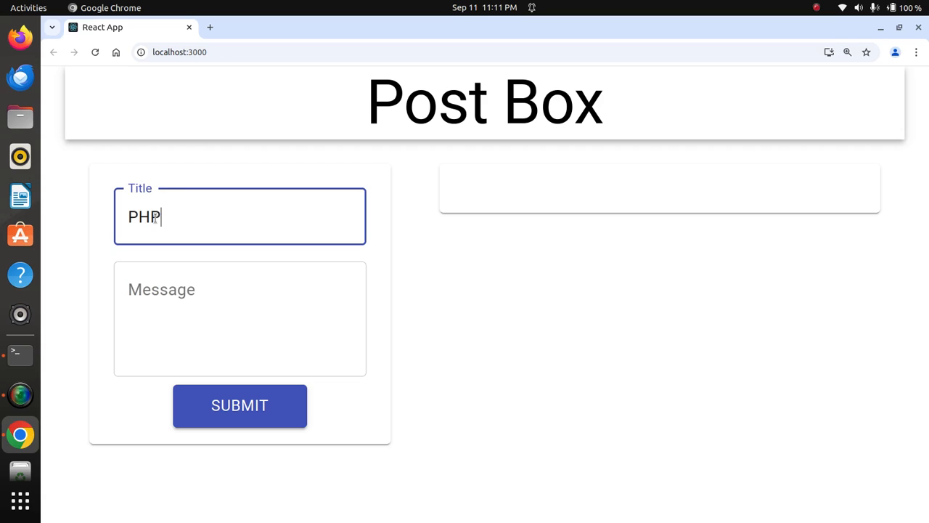
left_click(240, 318)
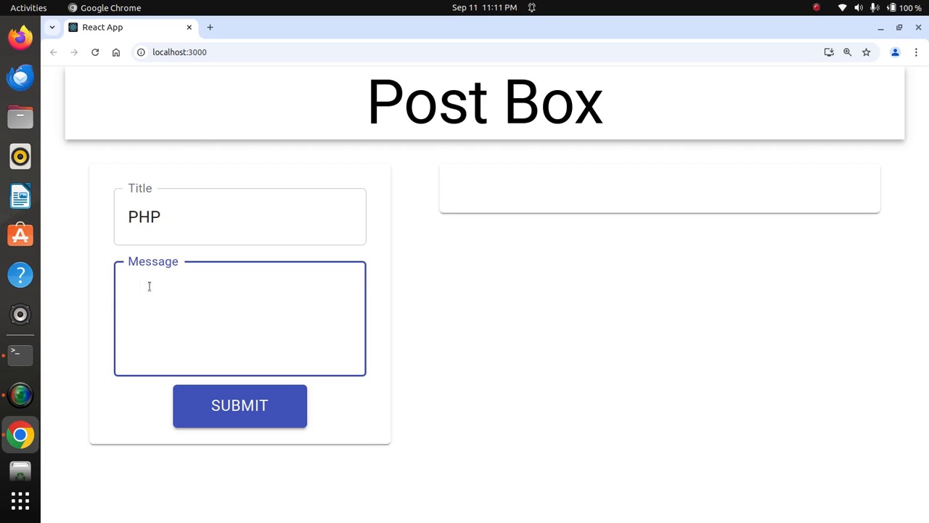
type("Very Easy Lan")
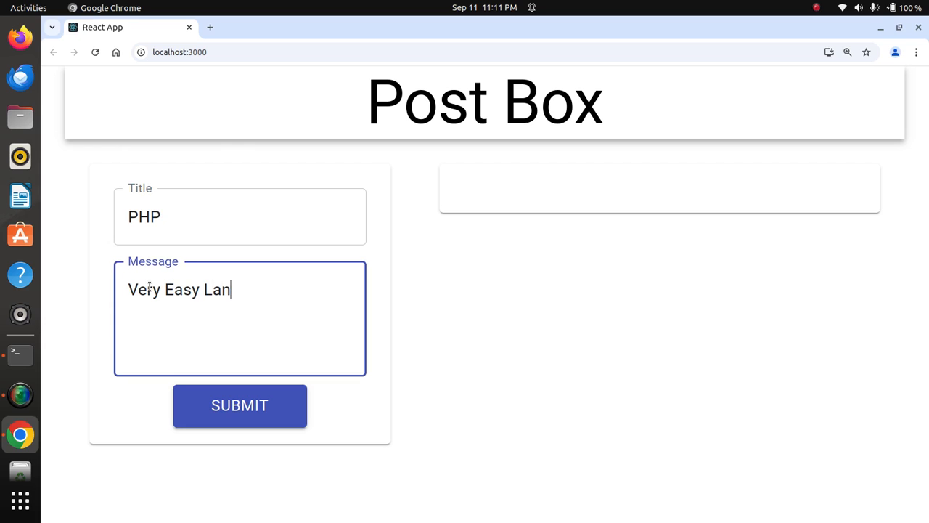
type("guage")
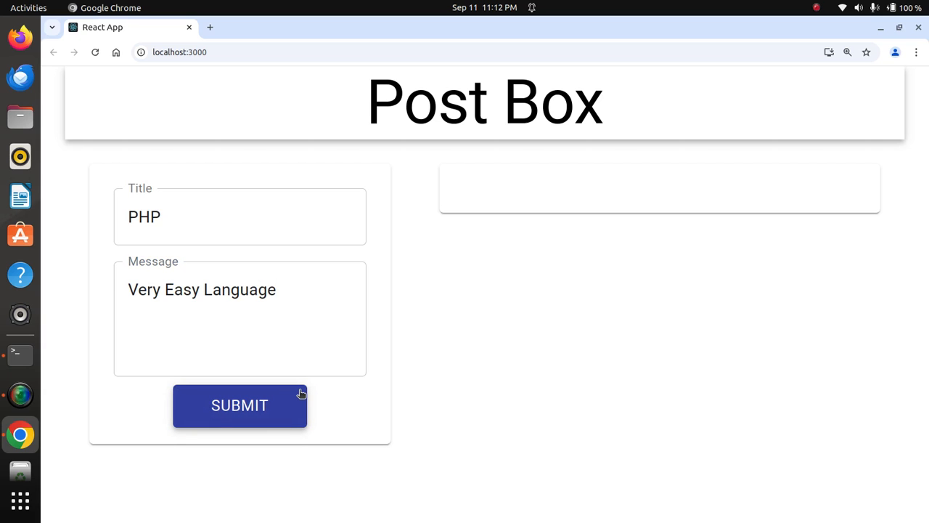
mouse_move(375, 341)
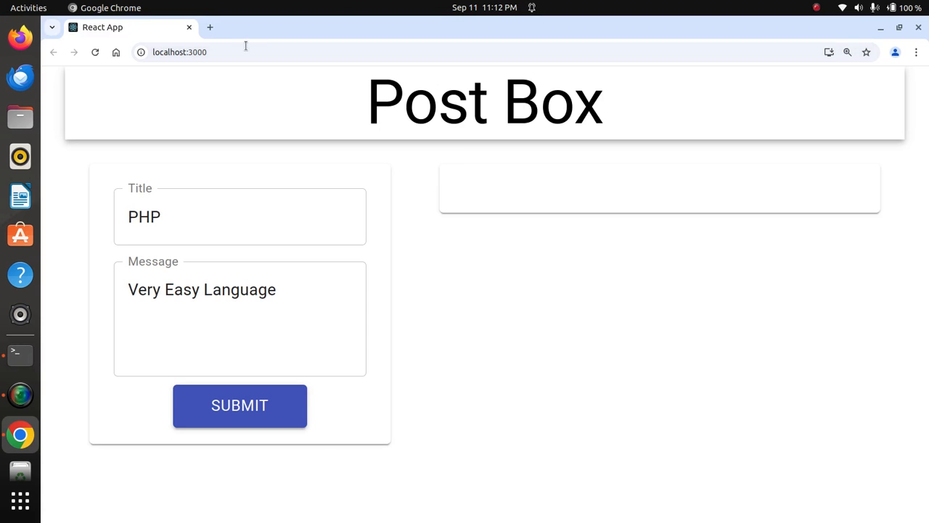
mouse_move(629, 93)
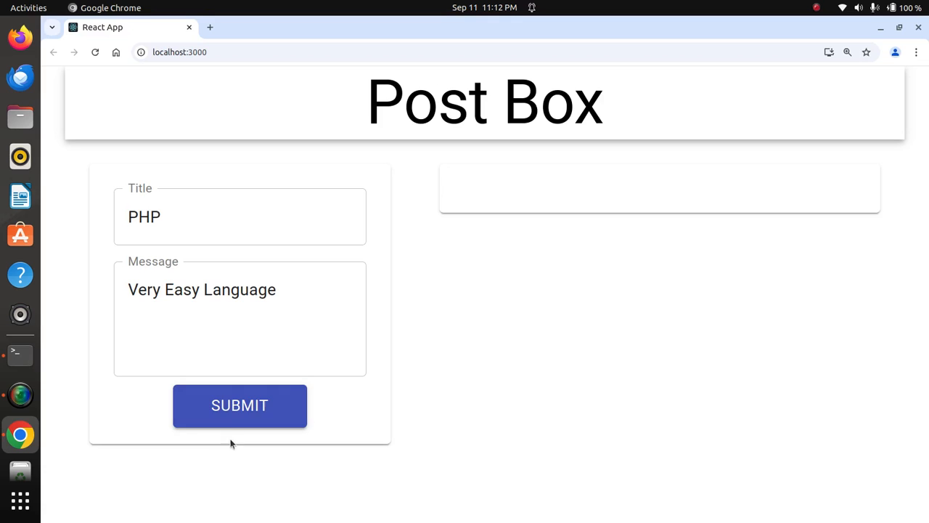
mouse_move(406, 373)
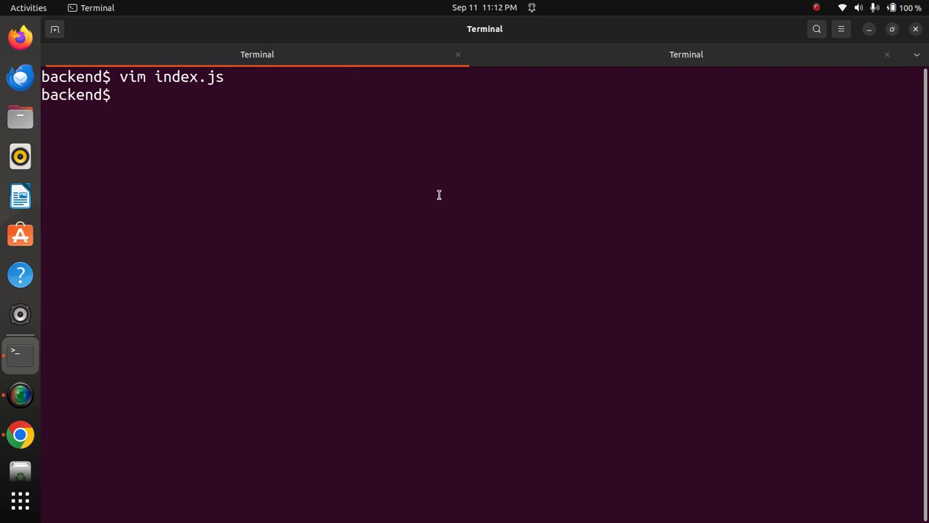
- Start the backend server on port 4000 with MongoDB connected, then run npm start in the frontend tab
type("clear")
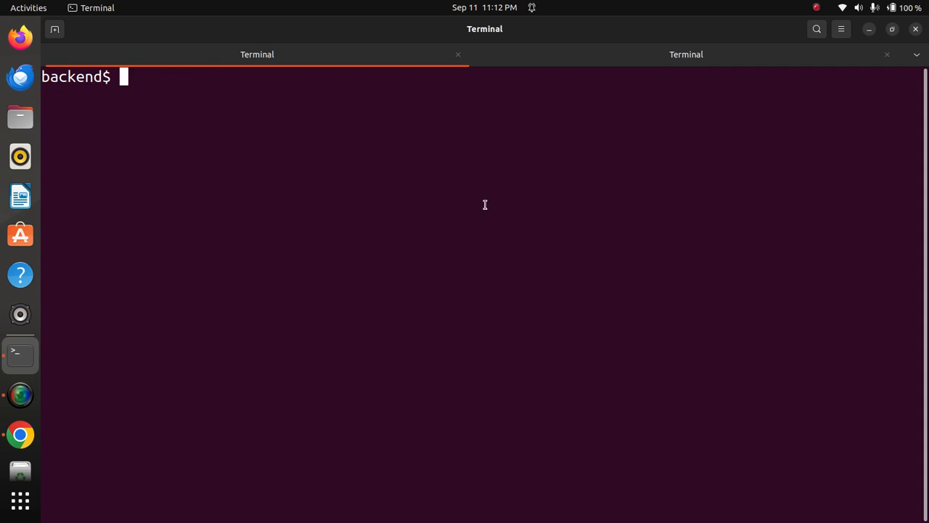
left_click(686, 54)
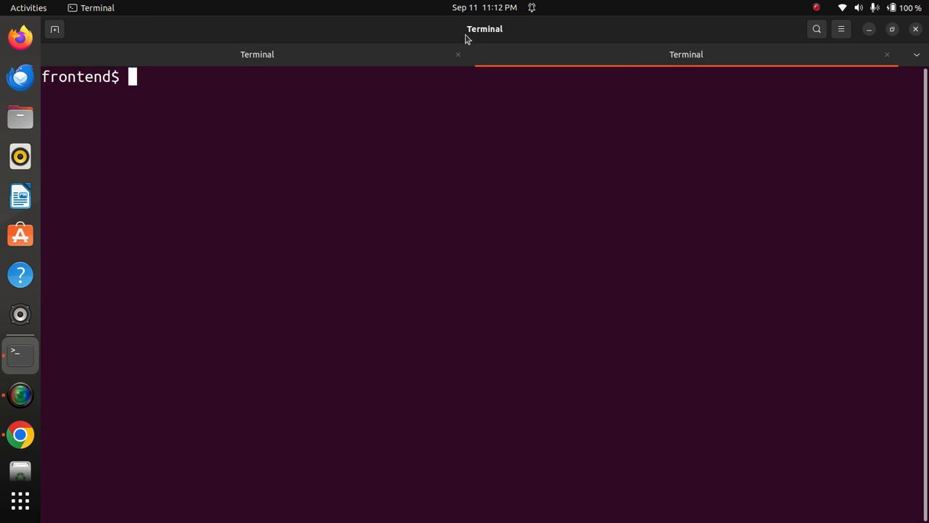
left_click(257, 54)
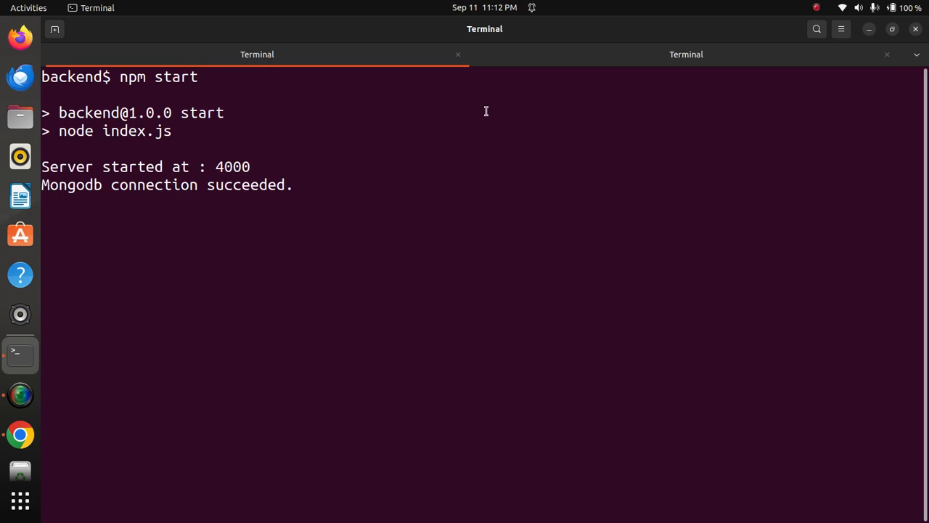
left_click(685, 54)
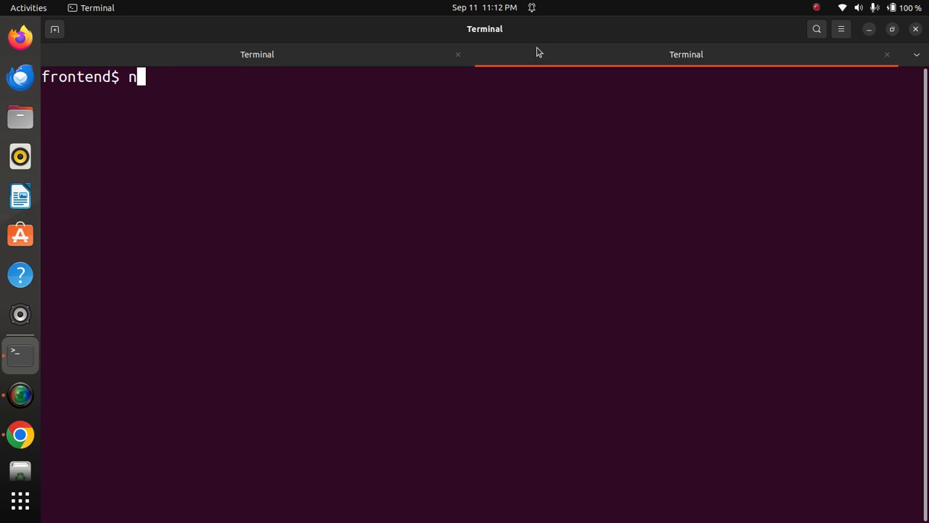
type("pm sta")
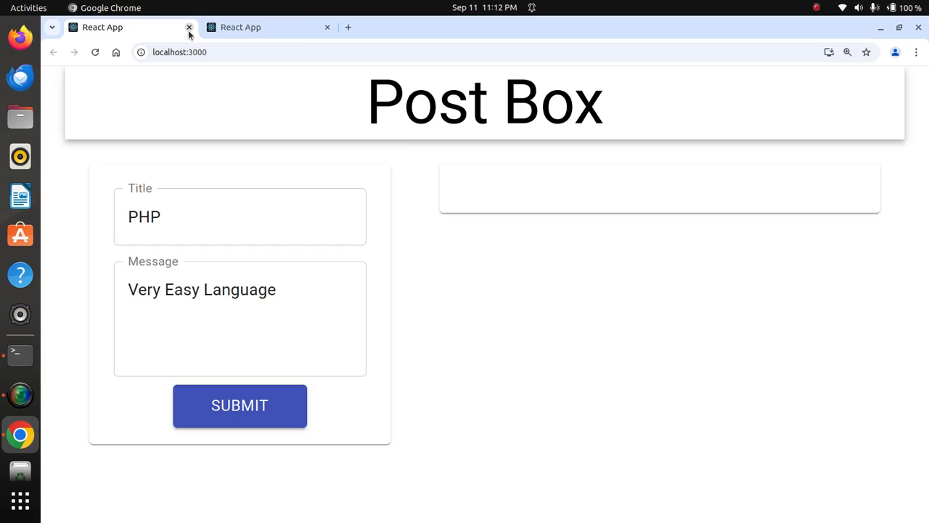
- Close the old app tab and submit a post titled 'PHP' with message 'Very Easy Language'
left_click(189, 26)
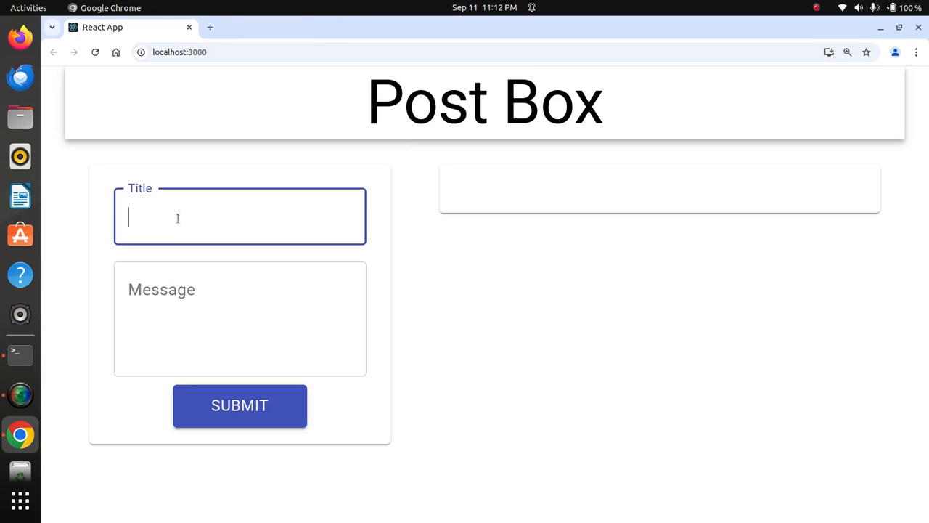
type("PHP")
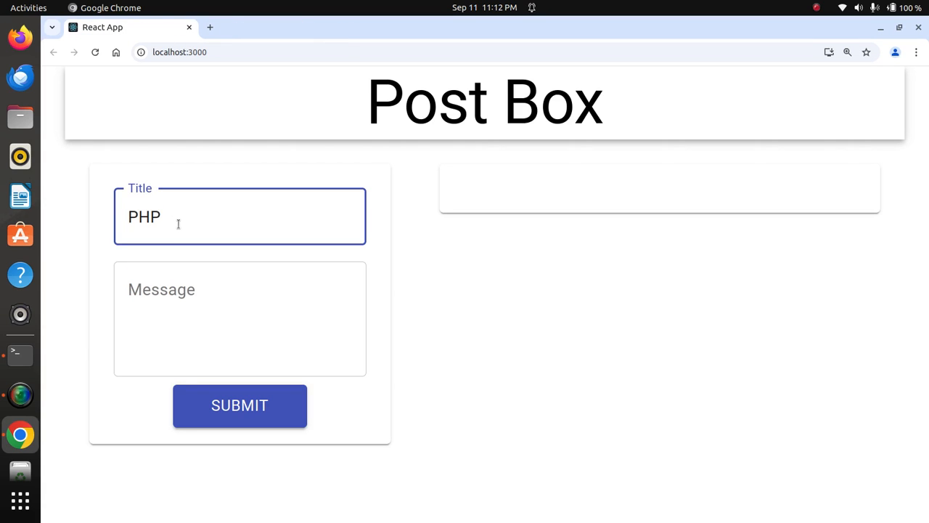
type("Very Easy")
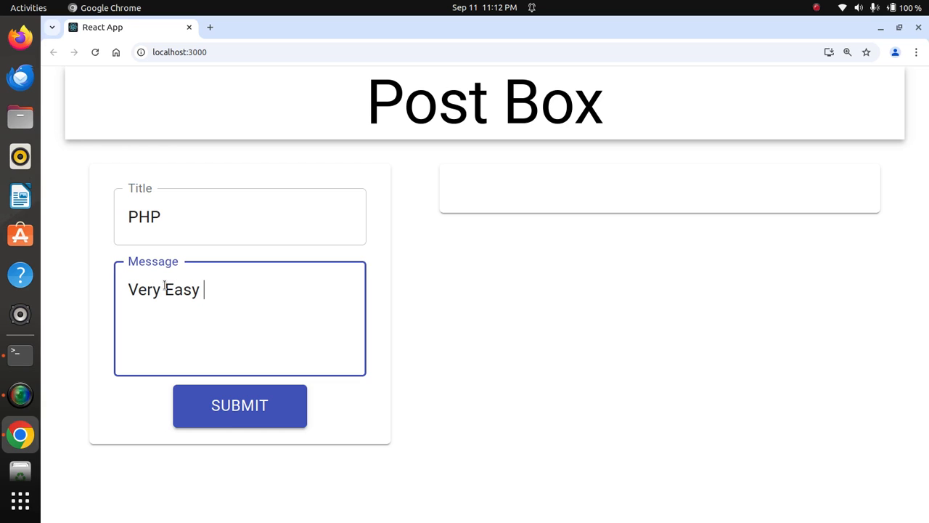
type("Langu")
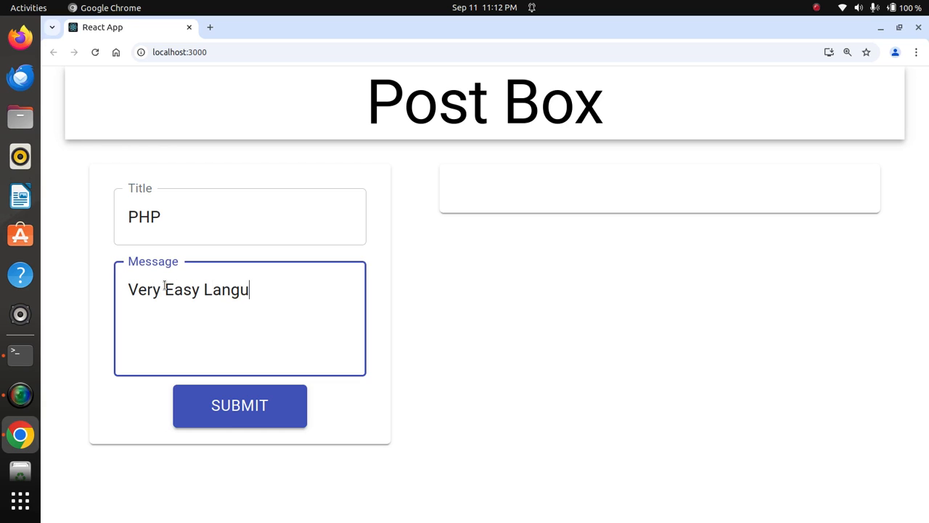
left_click(240, 405)
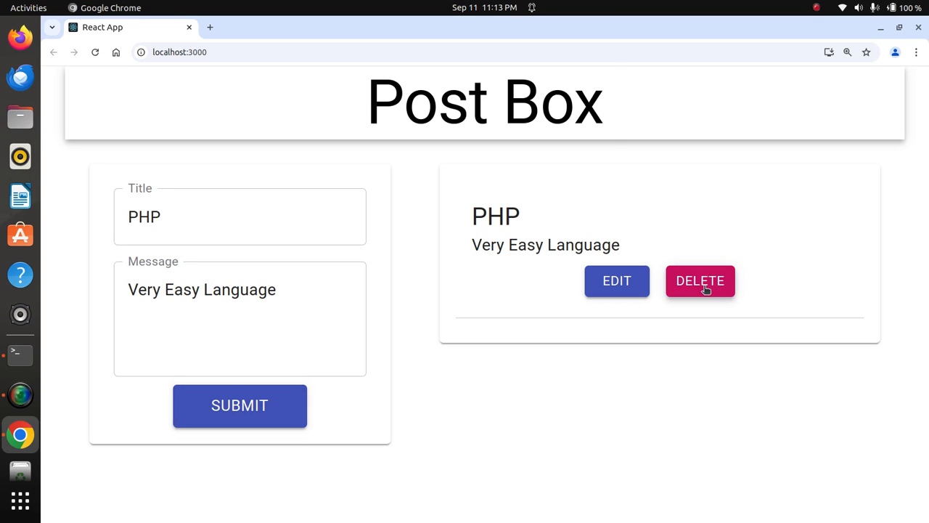
- Delete the PHP post and confirm, leaving the post list empty
left_click(700, 280)
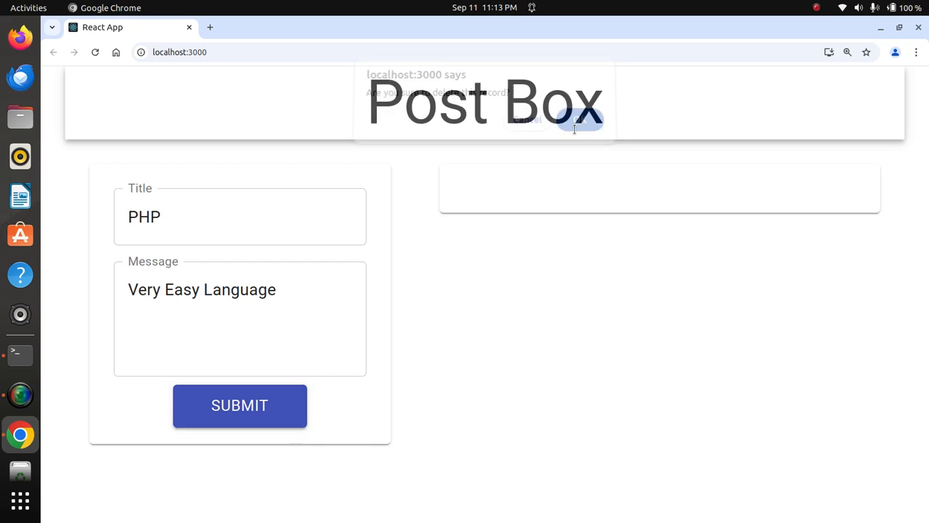
left_click(20, 354)
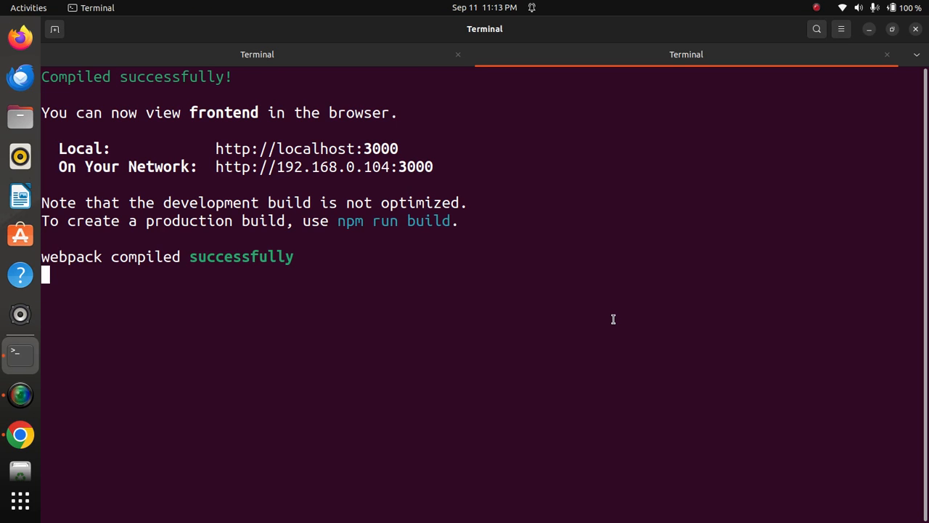